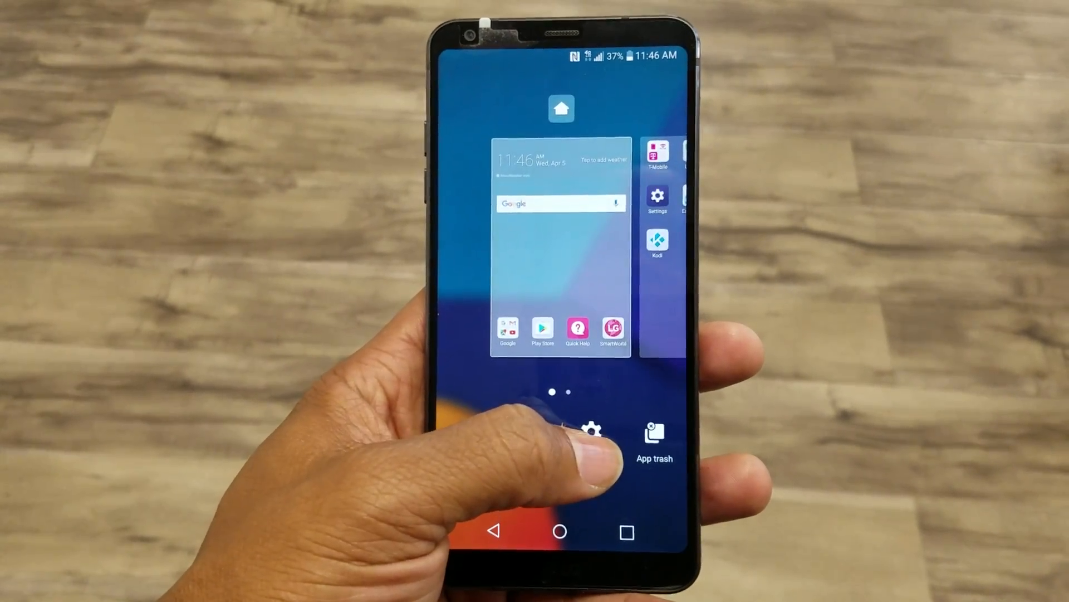
# Open Home screen settings from home editing mode and bring up the Select Home style choices
pyautogui.click(590, 433)
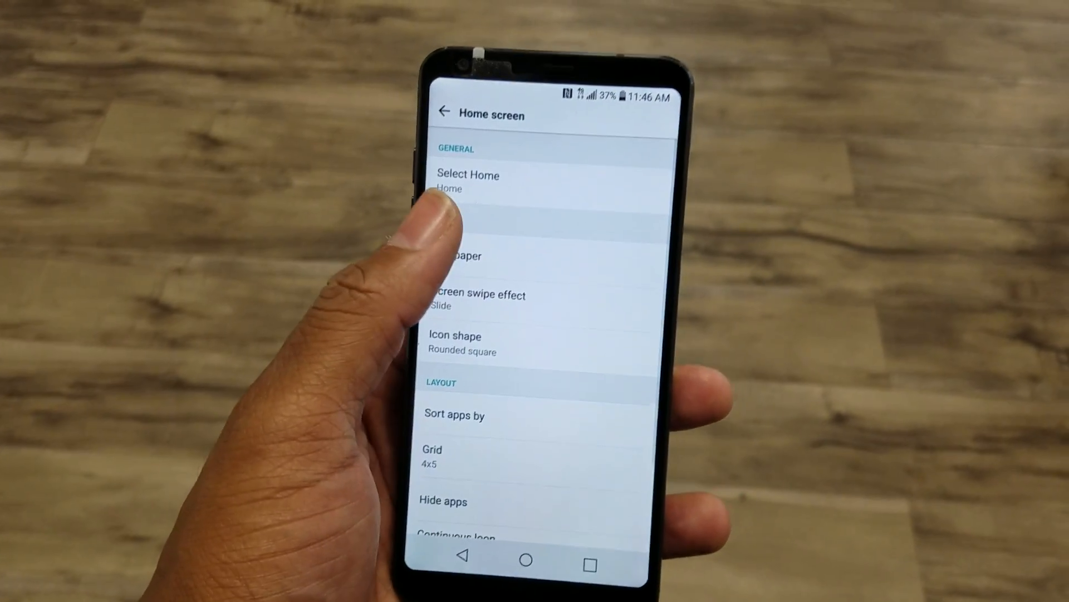
pyautogui.click(468, 180)
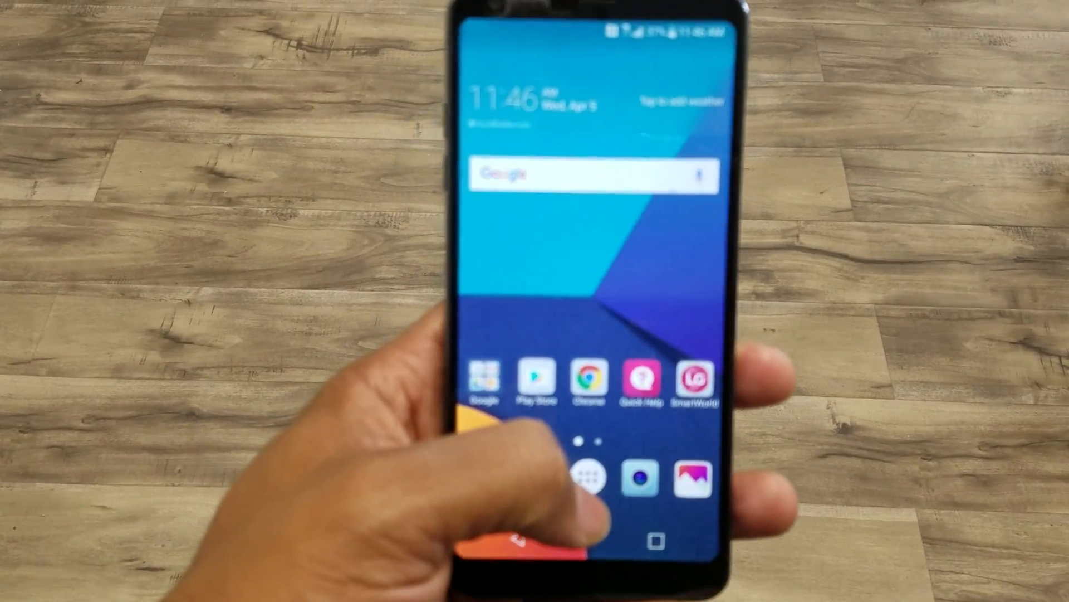
# Open the app drawer from the new app drawer button on the home screen
pyautogui.click(602, 468)
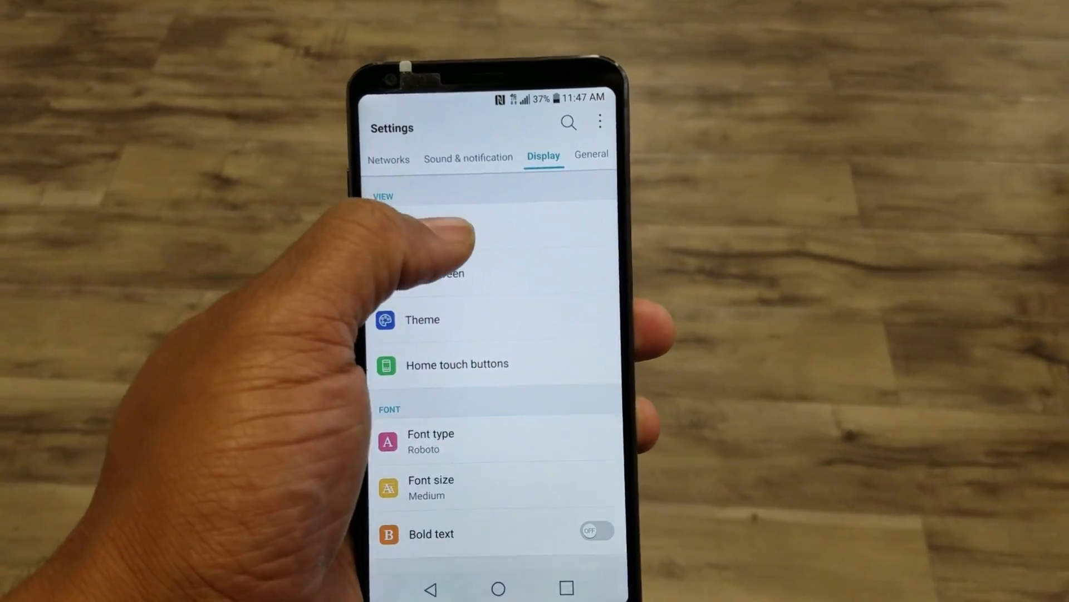
# Open Home & app drawer under Display and view the Home, EasyHome, Home & app drawer options
pyautogui.click(443, 273)
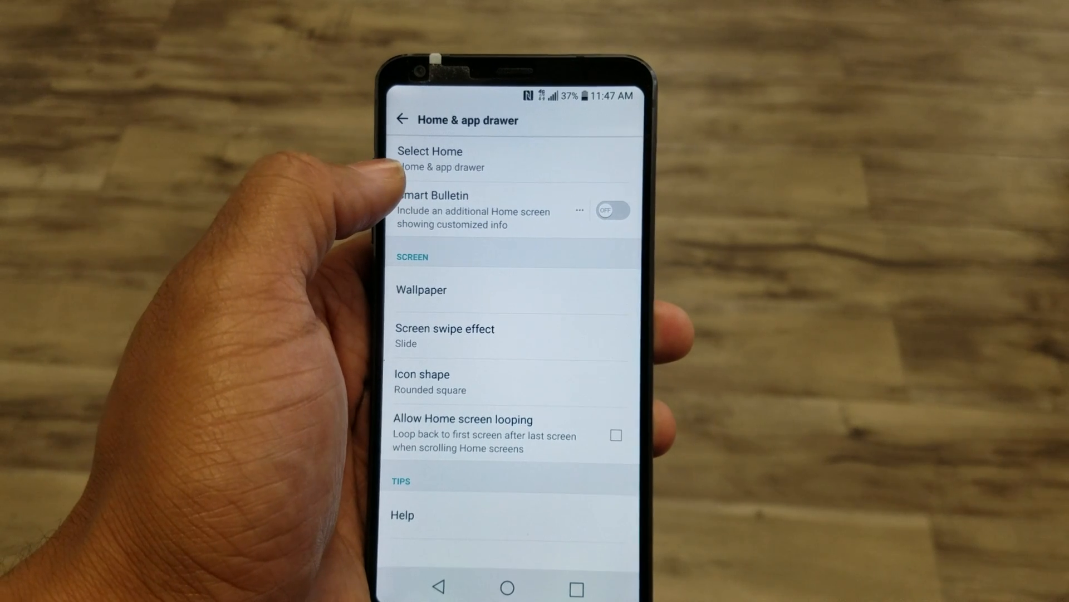
pyautogui.click(429, 158)
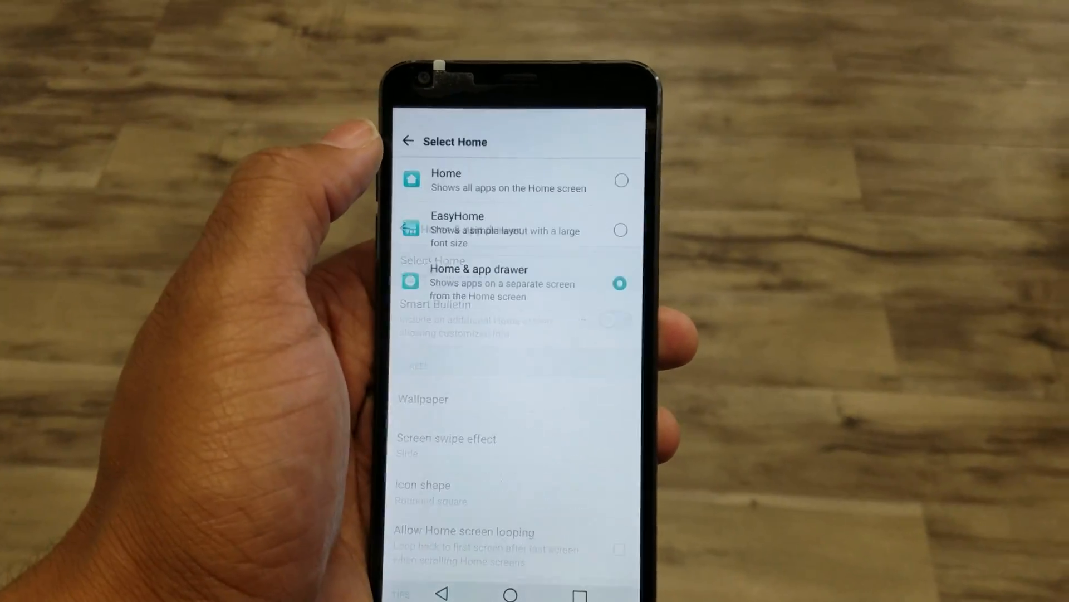